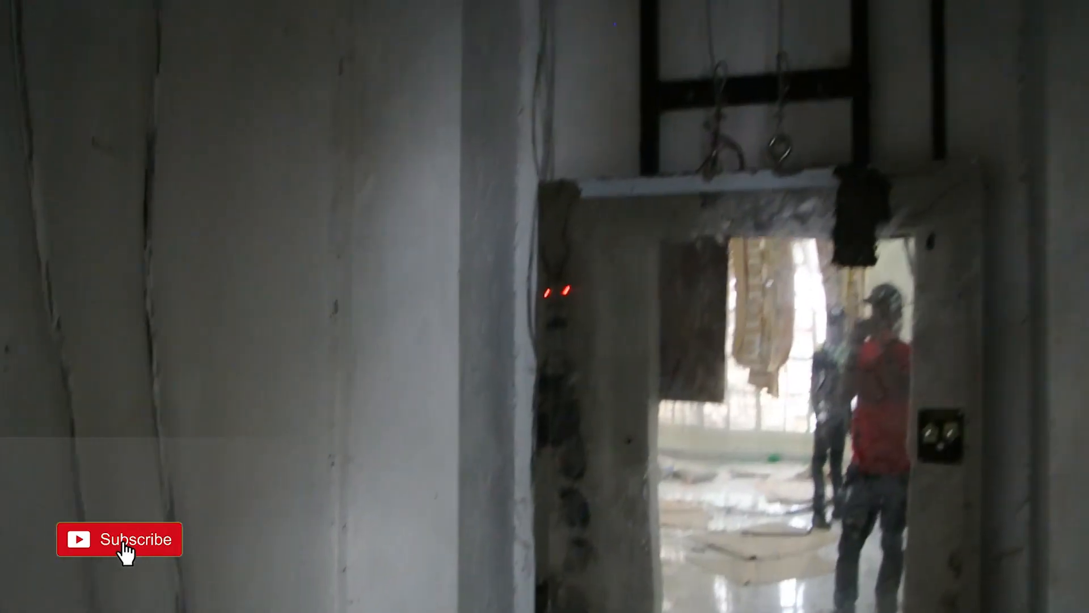
left_click(127, 539)
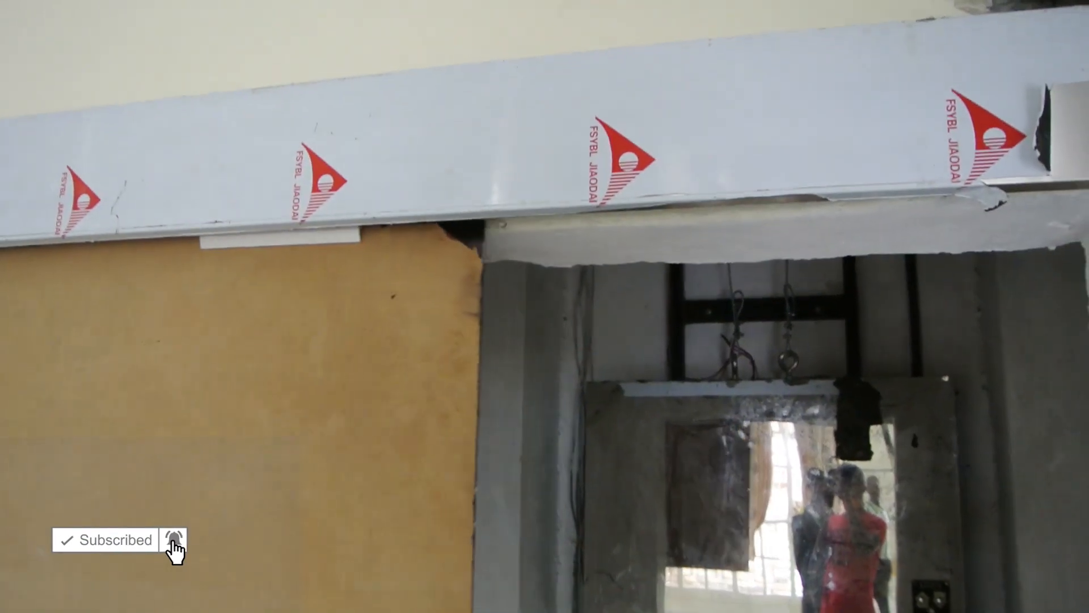